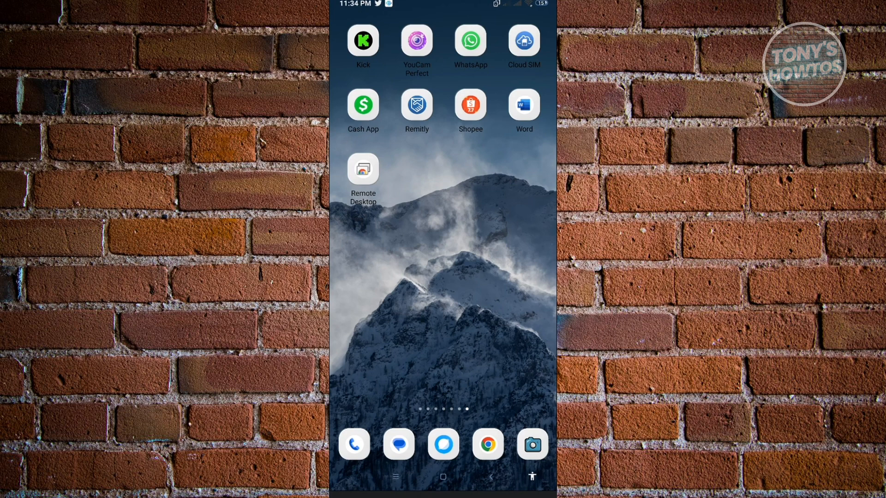
- Launch WhatsApp from the Android home screen so its splash screen appears
left_click(470, 41)
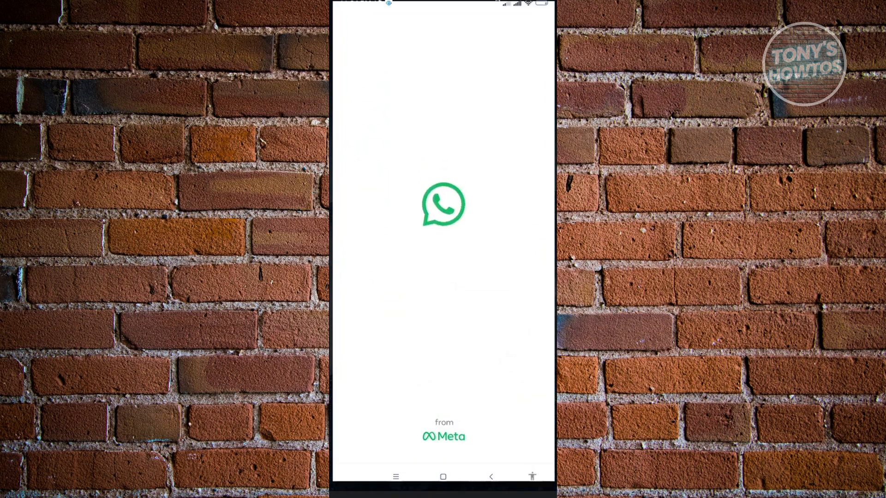